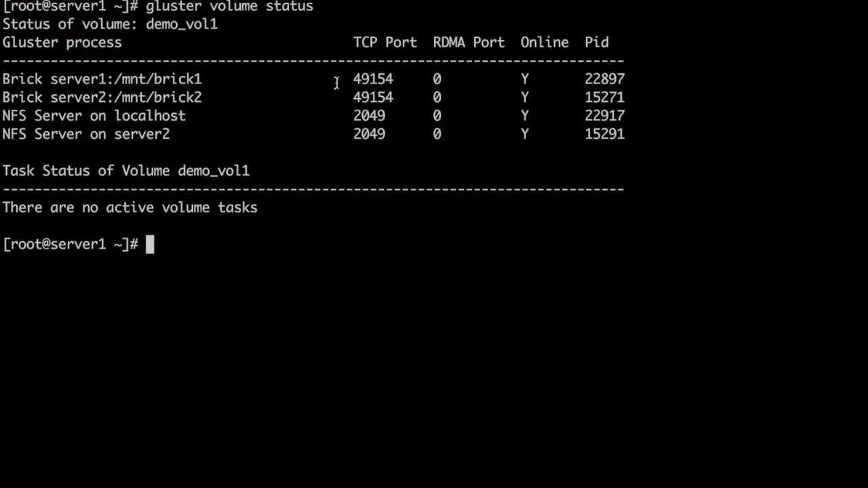
- Run 'gluster volume info' to display demo_vol1's details
double_click(181, 24)
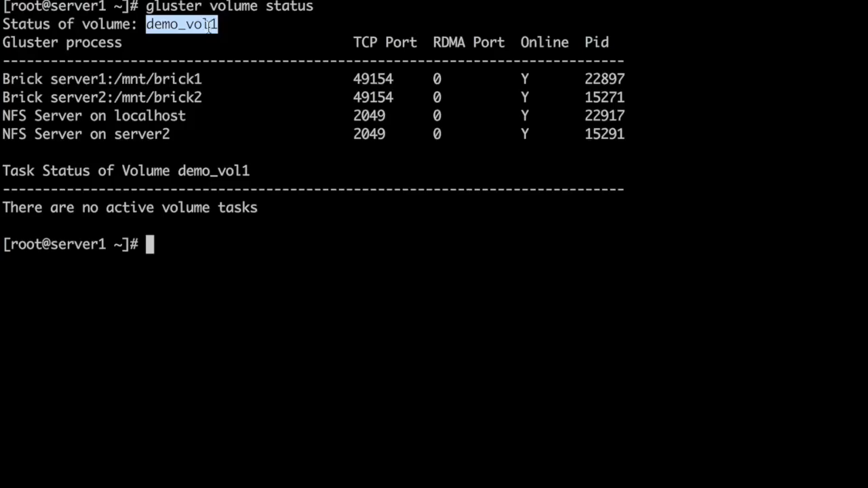
text(gluster)
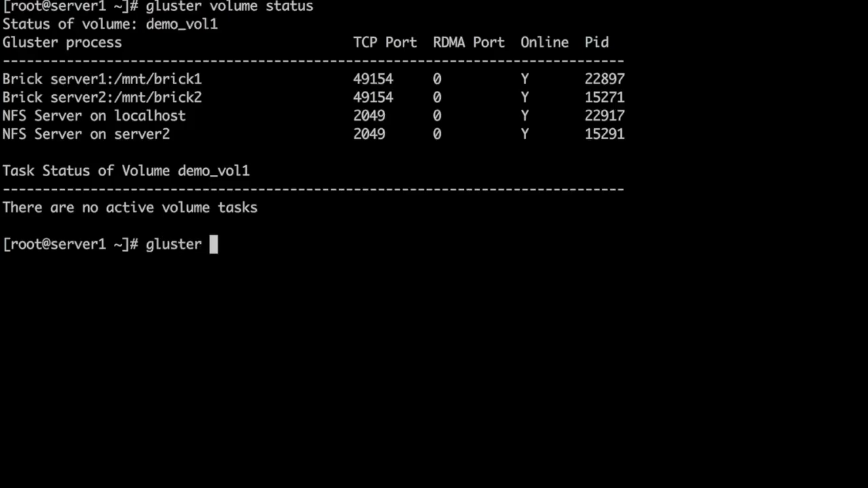
text(volume in)
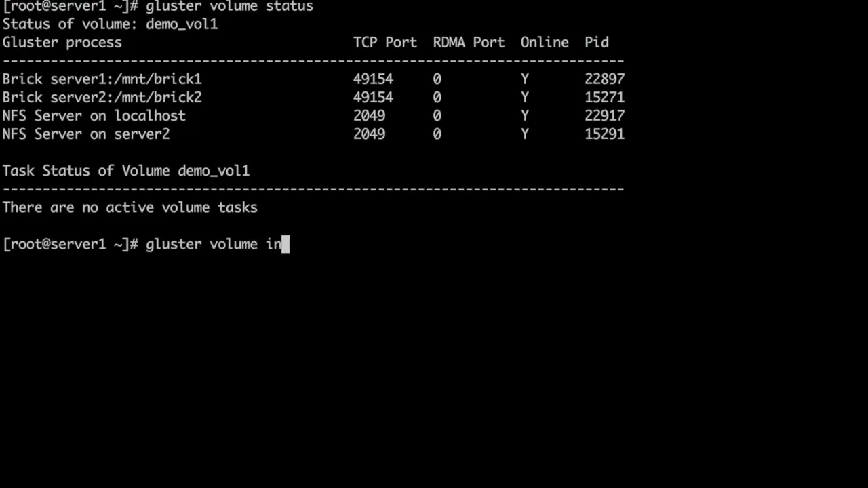
key(Return)
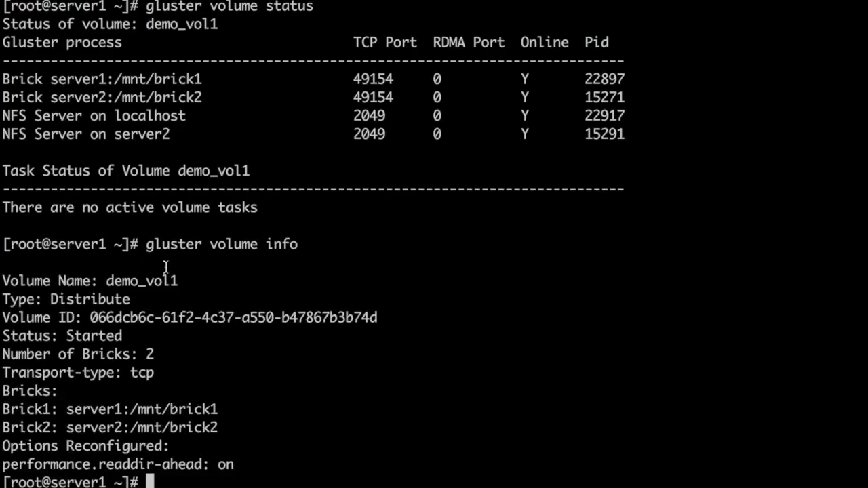
- Highlight the volume name demo_vol1, brick host server1 and brick count of 2
double_click(141, 280)
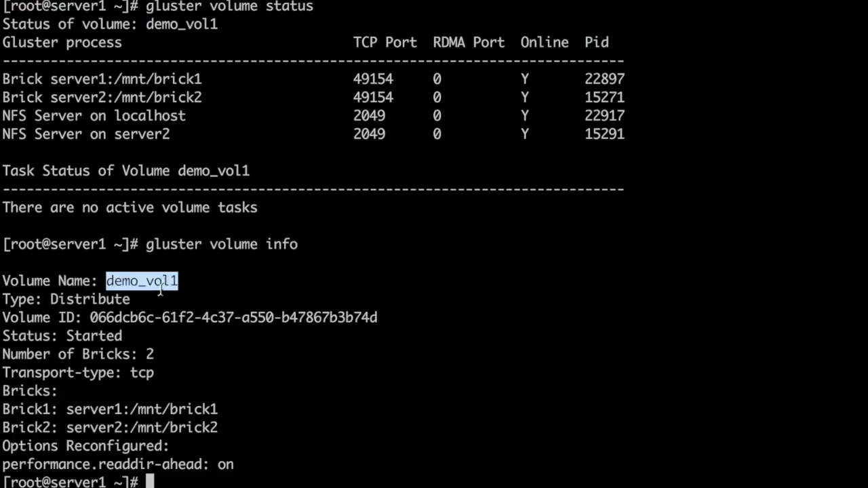
double_click(91, 409)
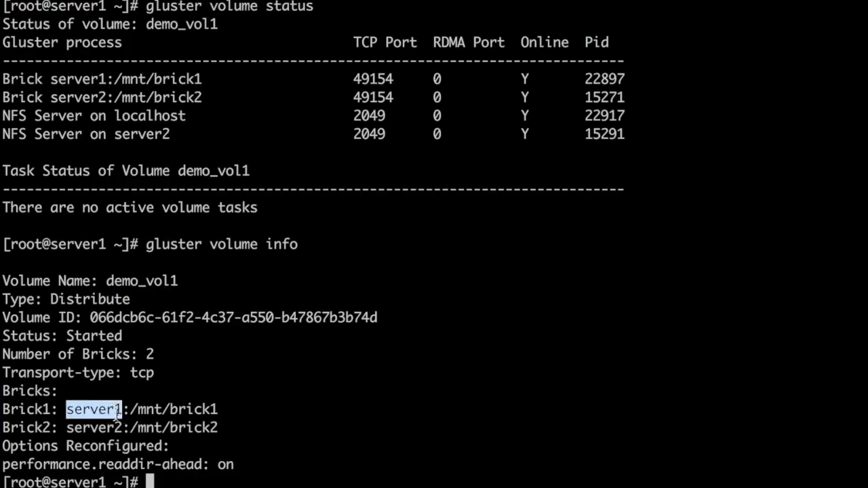
double_click(93, 427)
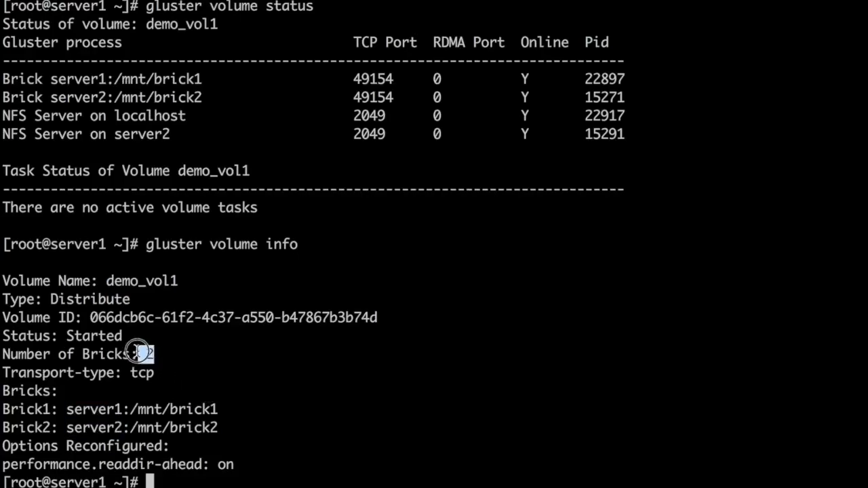
mouse_move(206, 381)
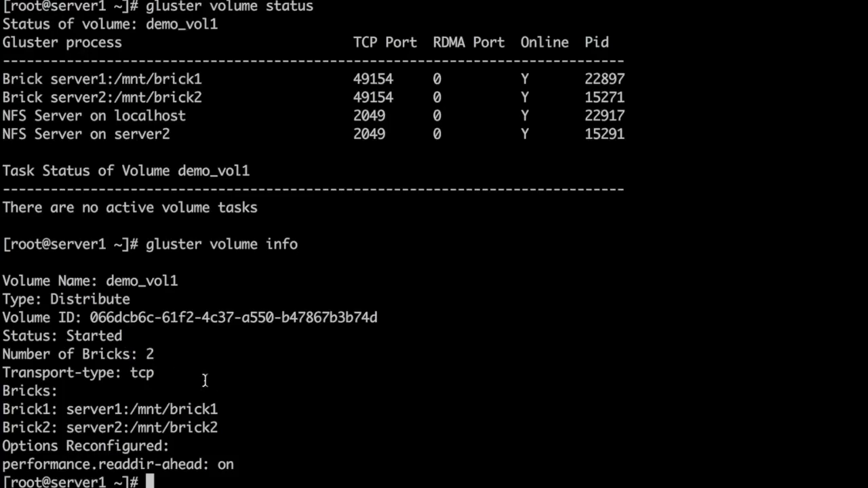
- Create the ~/gluster_share folder with mkdir -p
text(m)
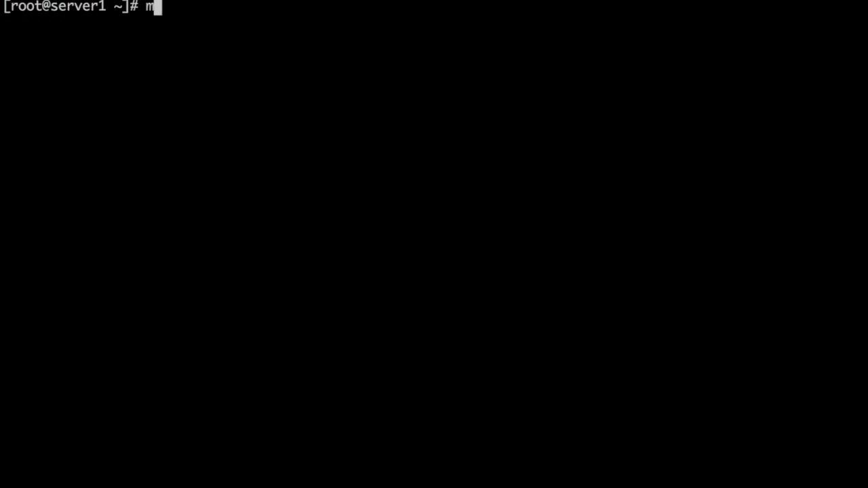
text(k)
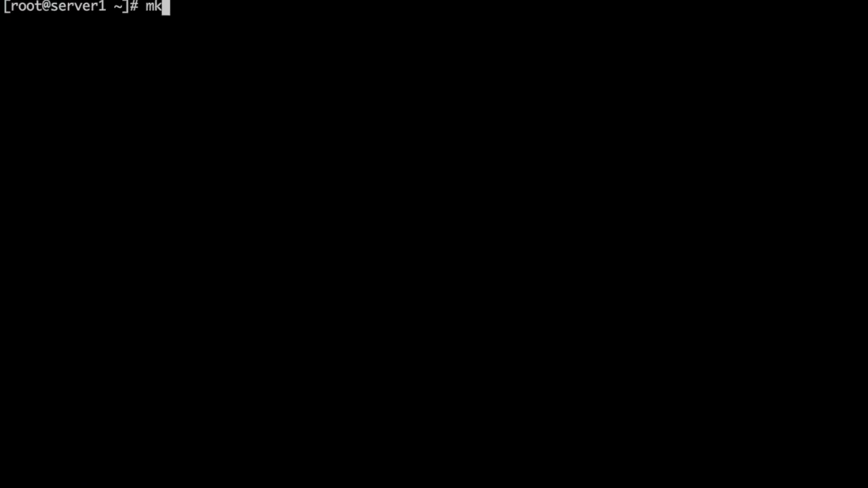
text(dir -p)
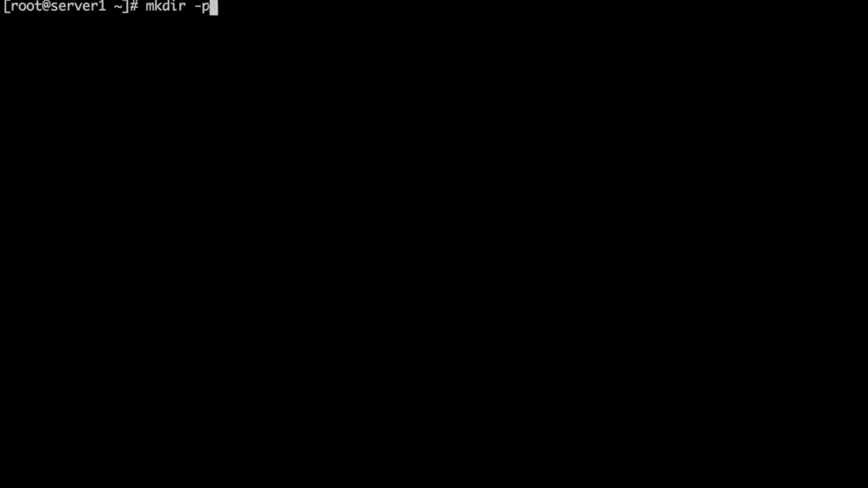
text(~/)
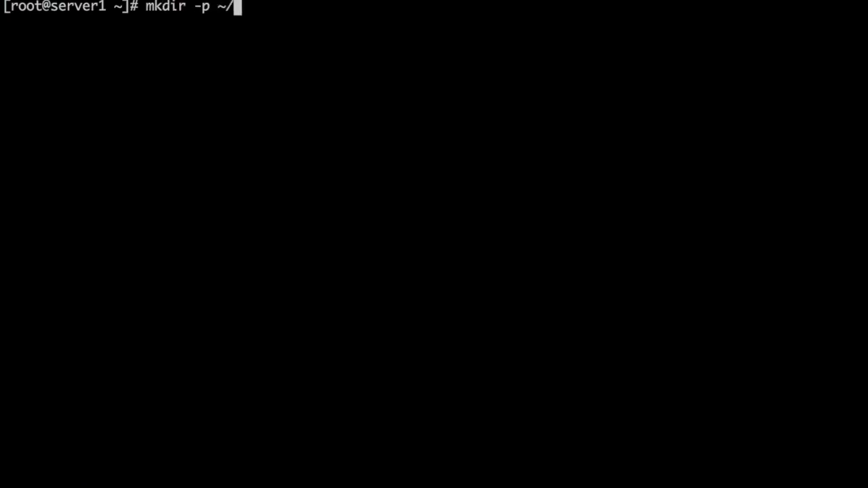
key(Return)
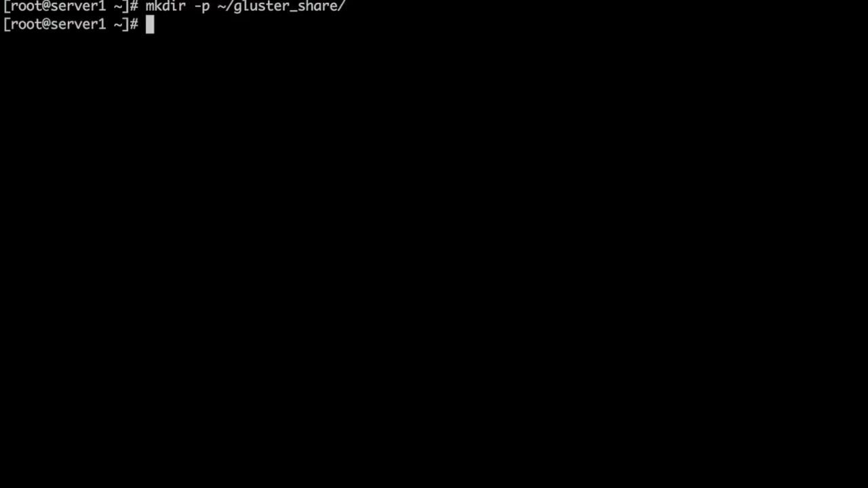
- Mount server1:/demo_vol1 onto ~/gluster_share as a glusterfs filesystem
text(mount)
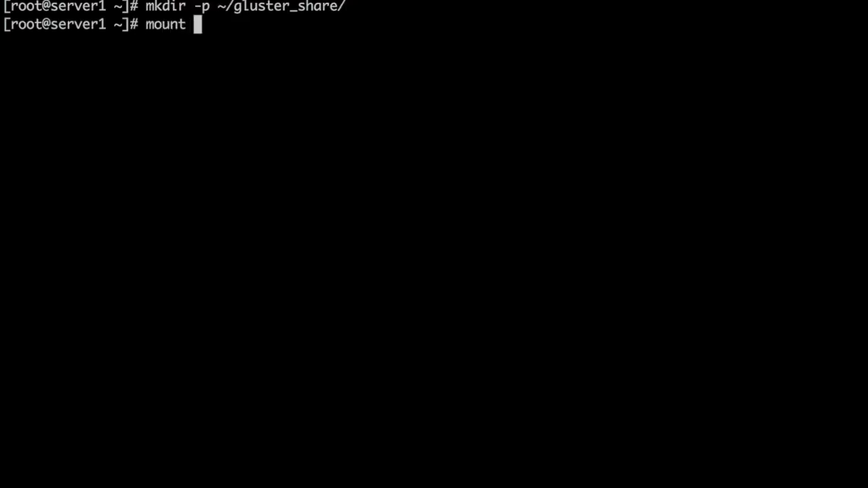
text(-t glus)
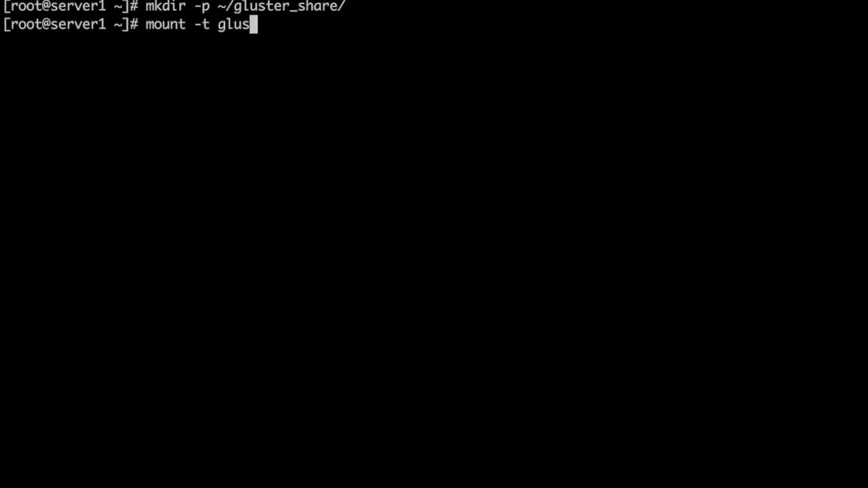
text(terfs)
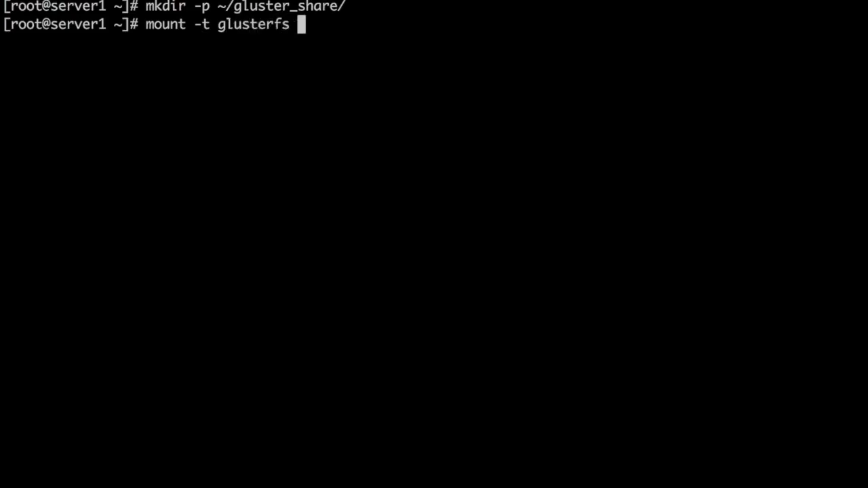
text(server)
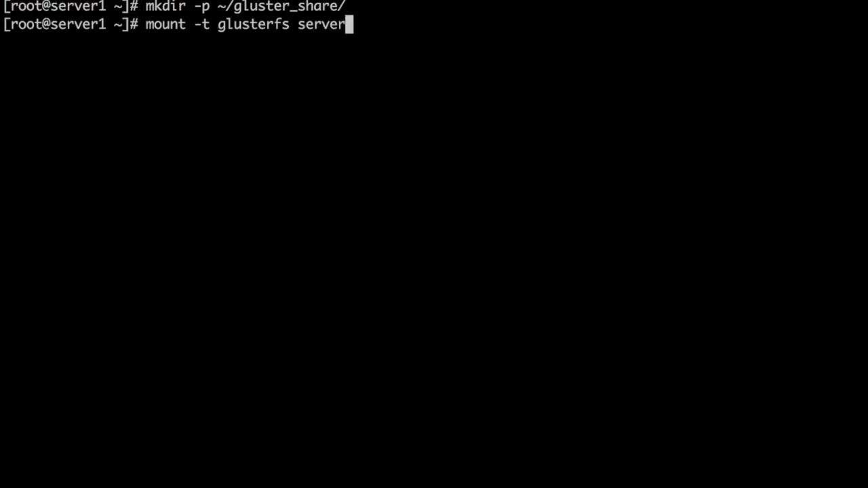
text(1:/)
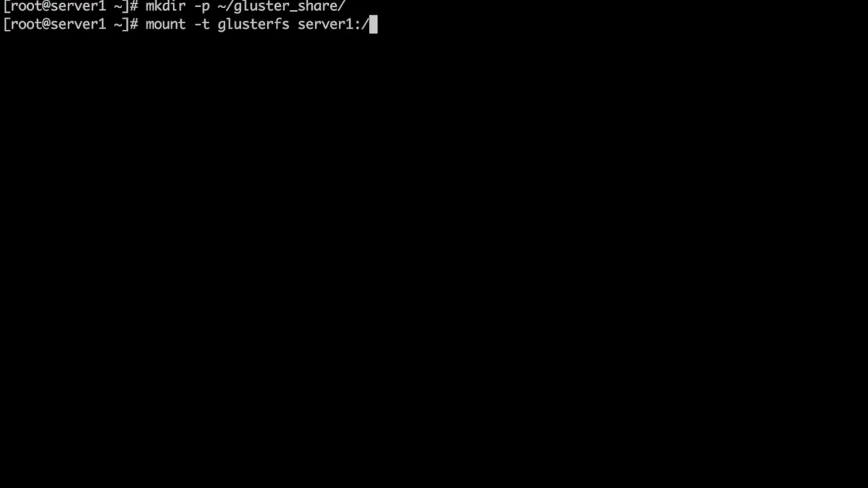
text(demo)
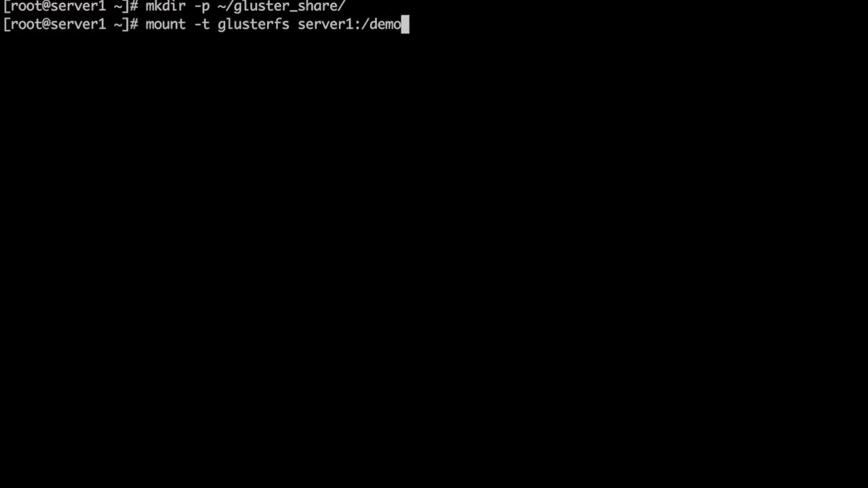
text(_vol1 ~/gluster_share/)
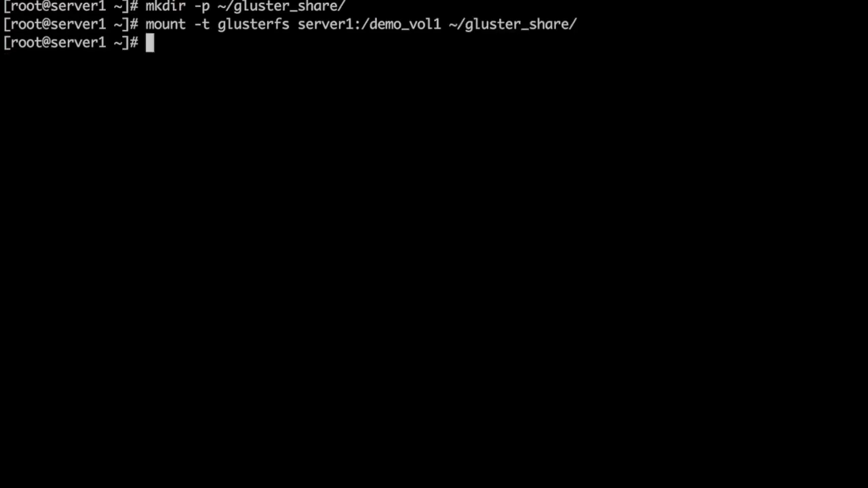
text(df -h)
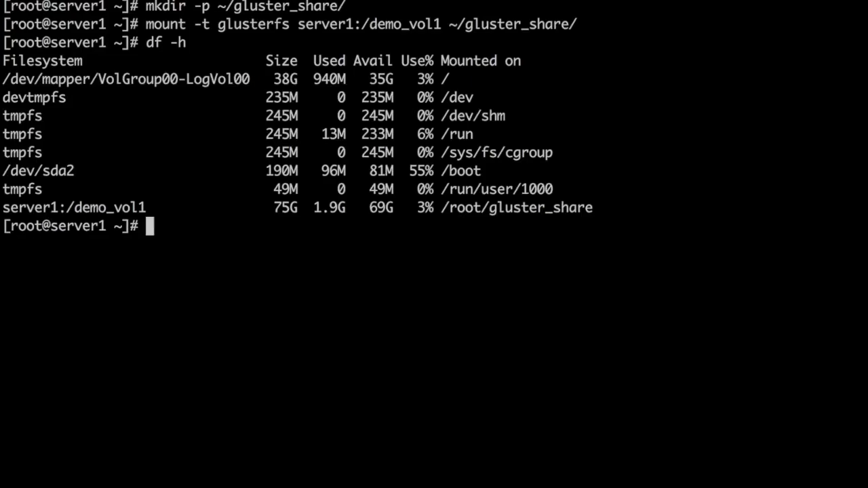
mouse_move(291, 225)
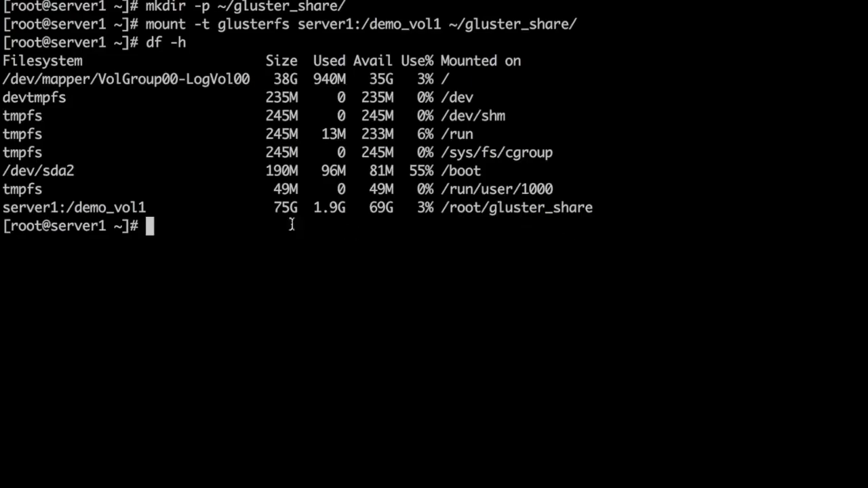
- Check df -h shows server1:/demo_vol1 on /root/gluster_share with 75G total, 69G available
double_click(102, 207)
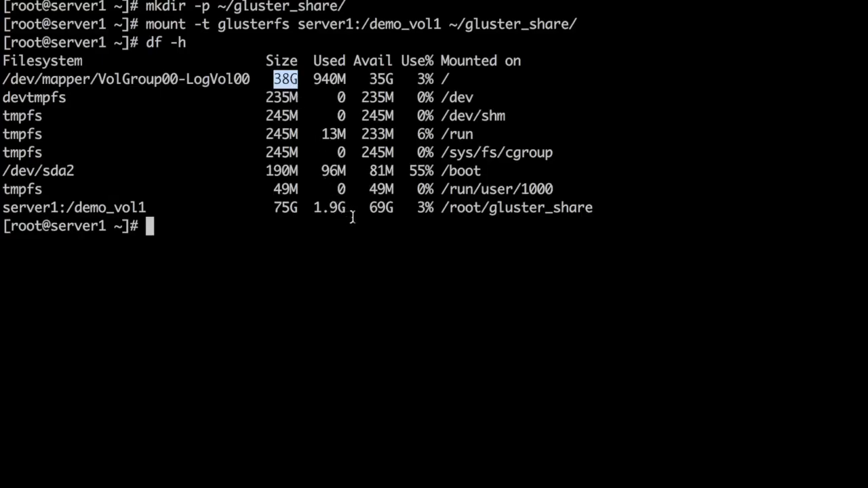
mouse_move(361, 214)
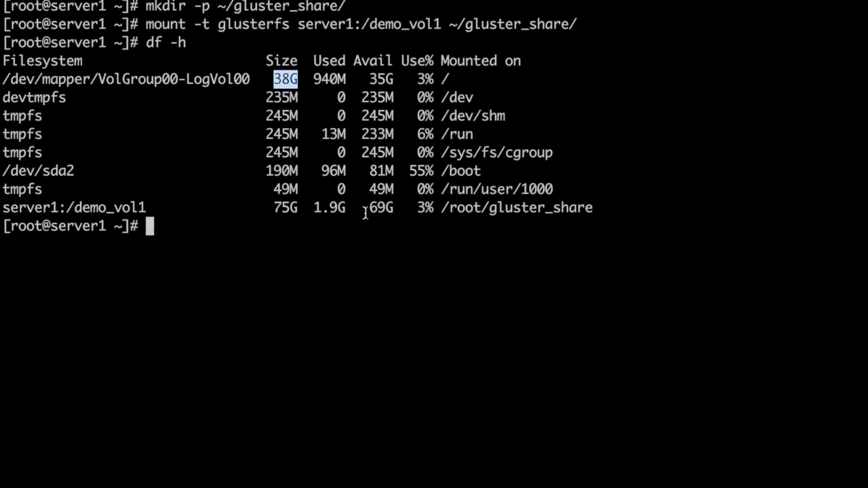
text(touch)
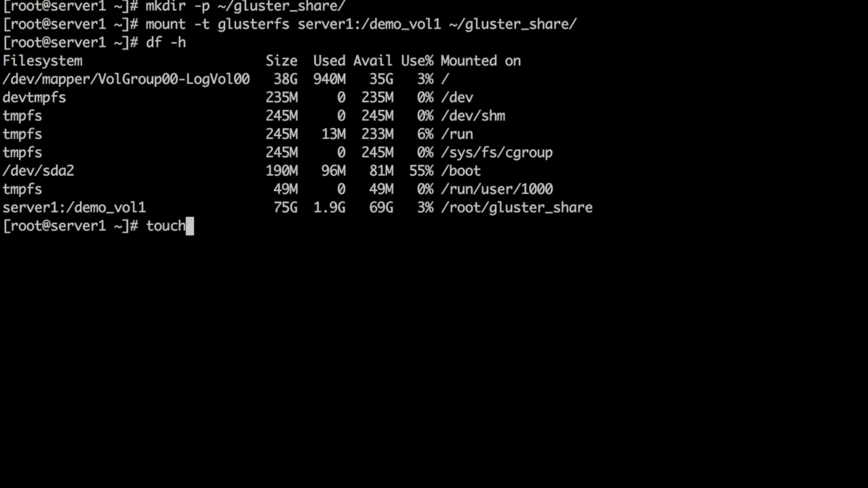
- Create an empty file1 in /root/gluster_share
text(/)
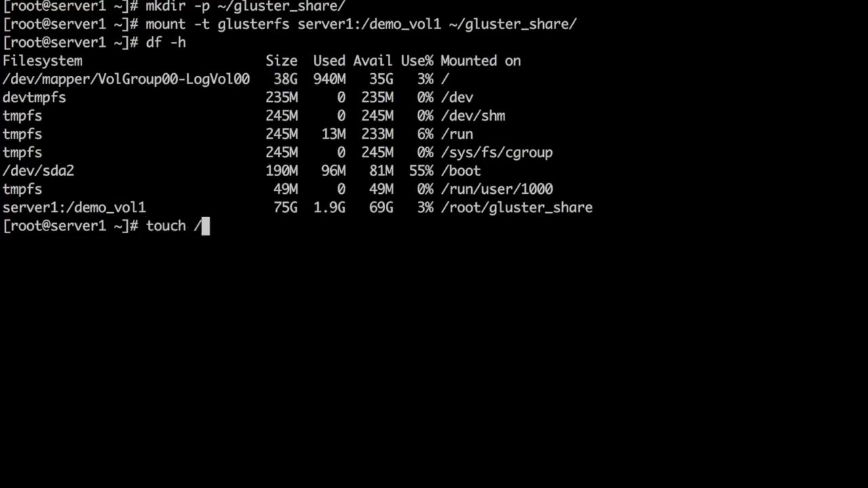
text(root/)
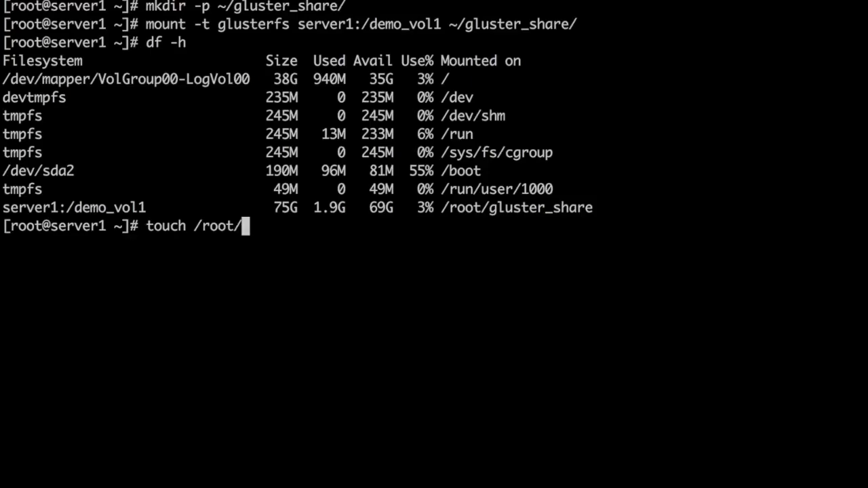
text(gluster_share/fi)
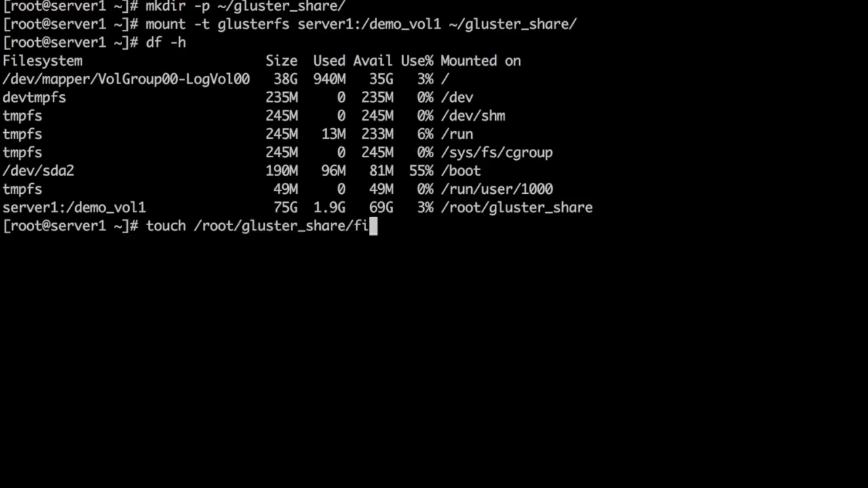
key(Return)
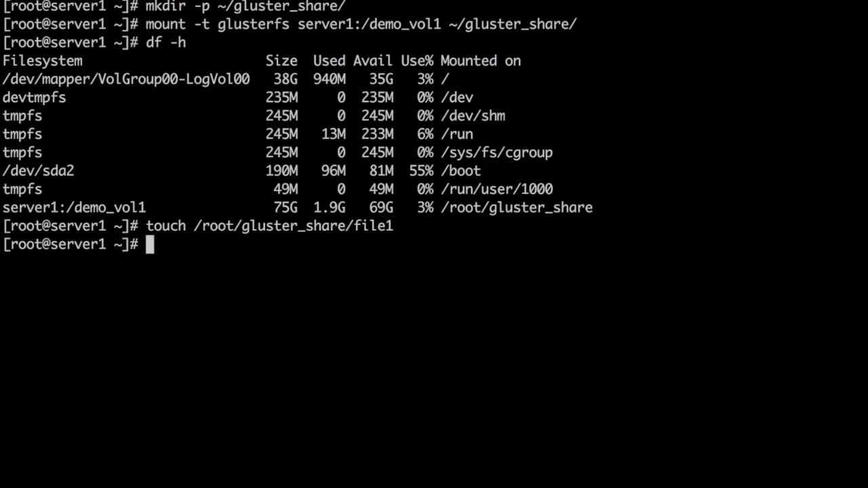
- Write the current date into file2 and list server1's /mnt/brick1/, which is empty
text(date >)
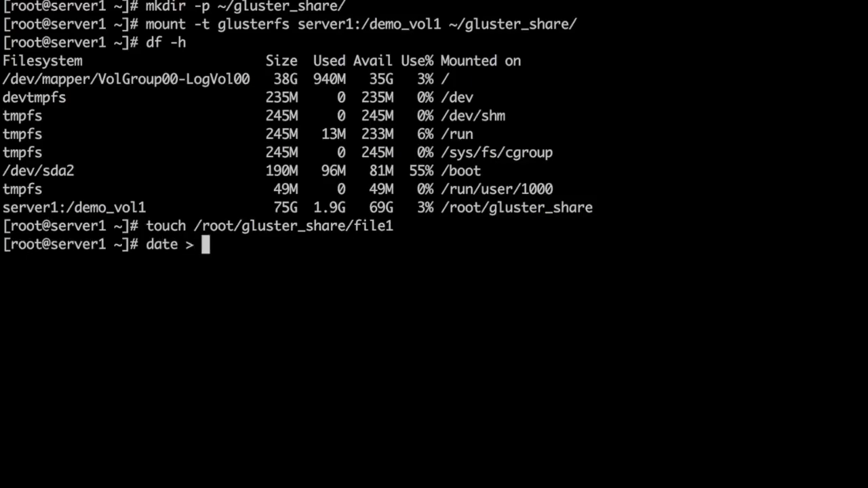
key(Return)
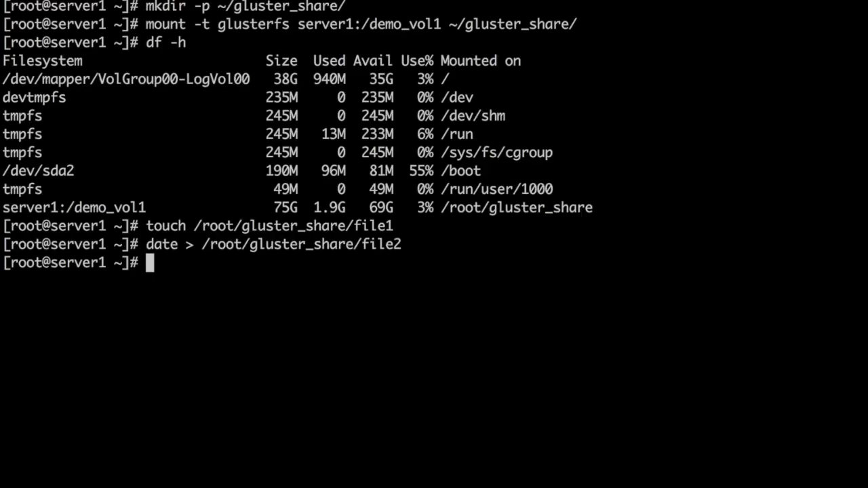
text(cat)
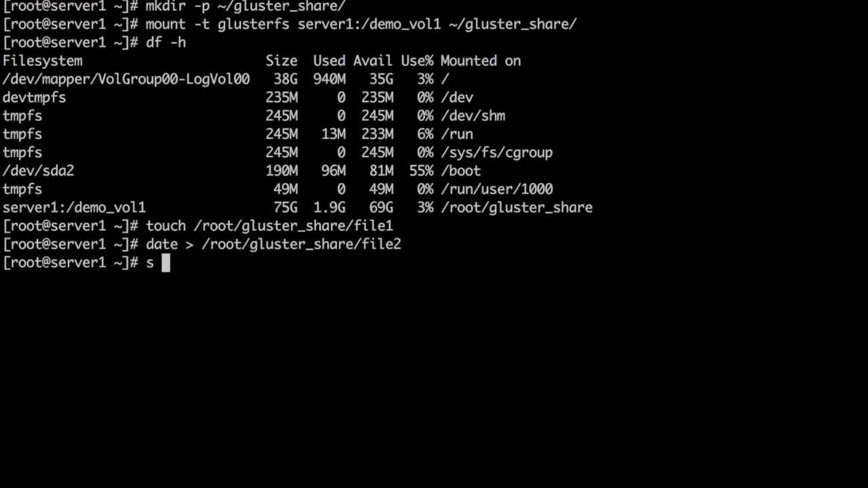
text(ls /mnt/brick1/)
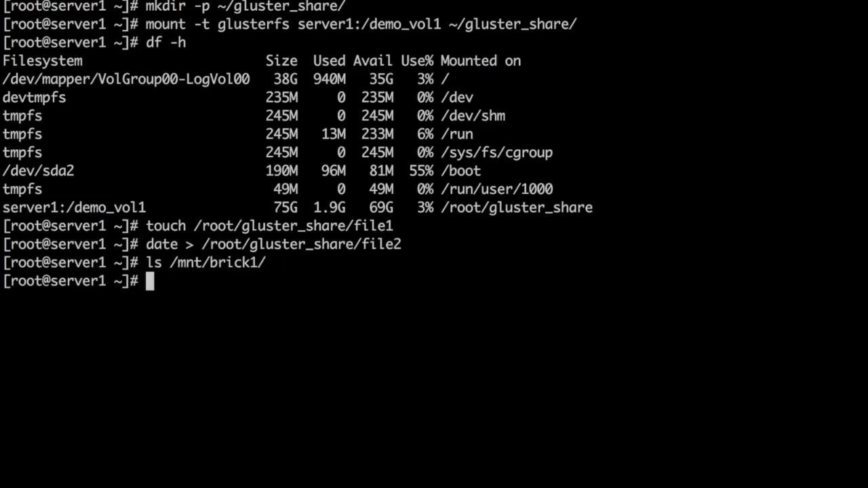
text(ssh roo)
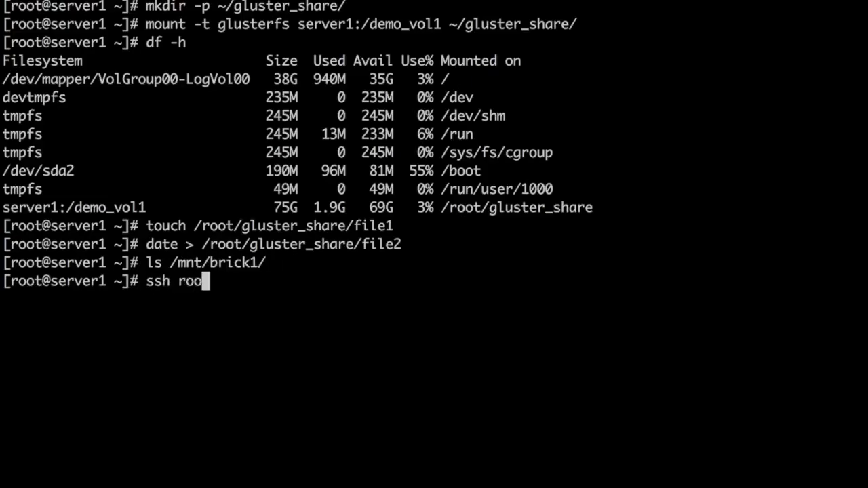
- Log into server2 as root and list file1 and file2 in /mnt/brick2
text(t@server2)
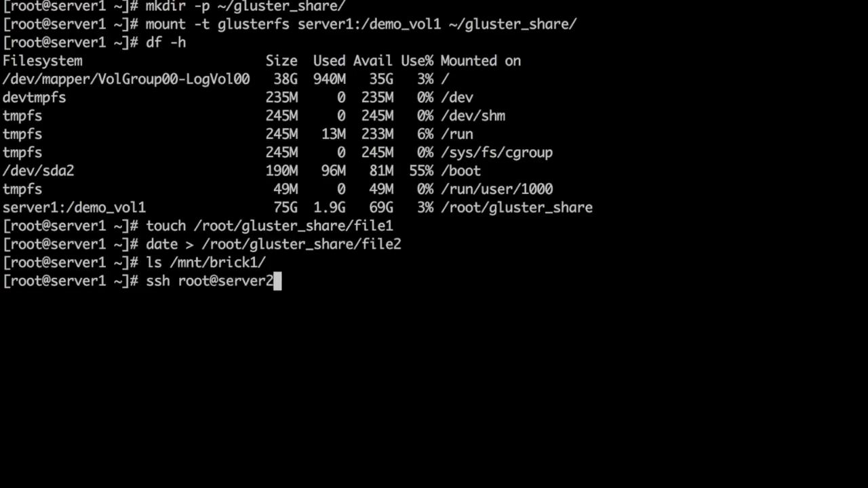
key(Return)
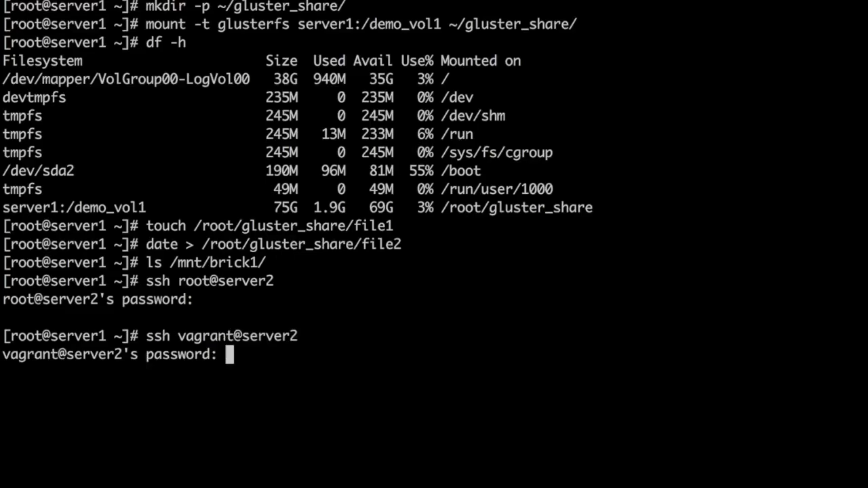
key(Return)
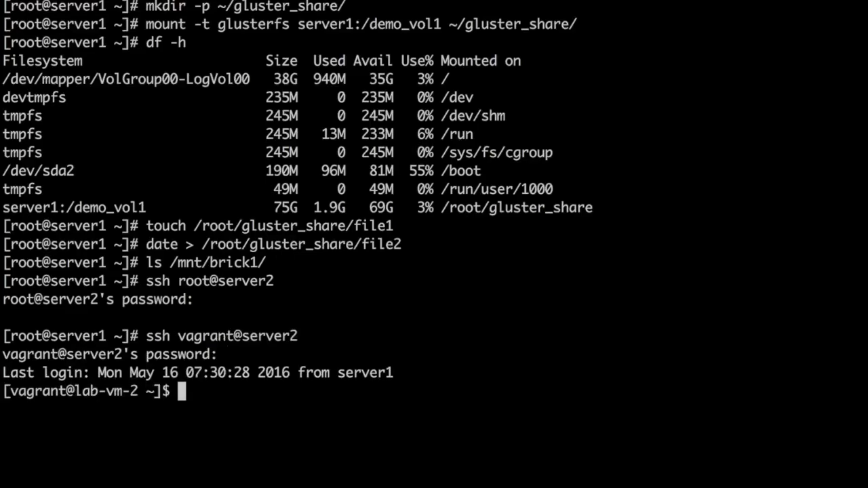
text(sudo -s)
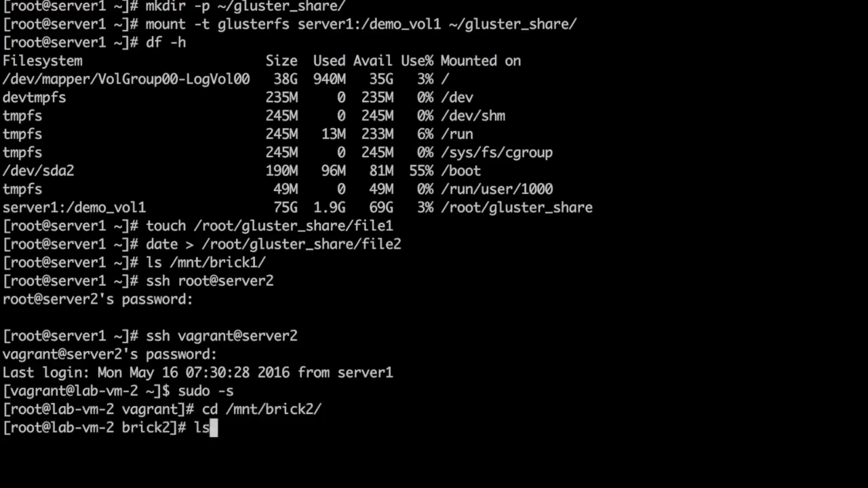
key(Return)
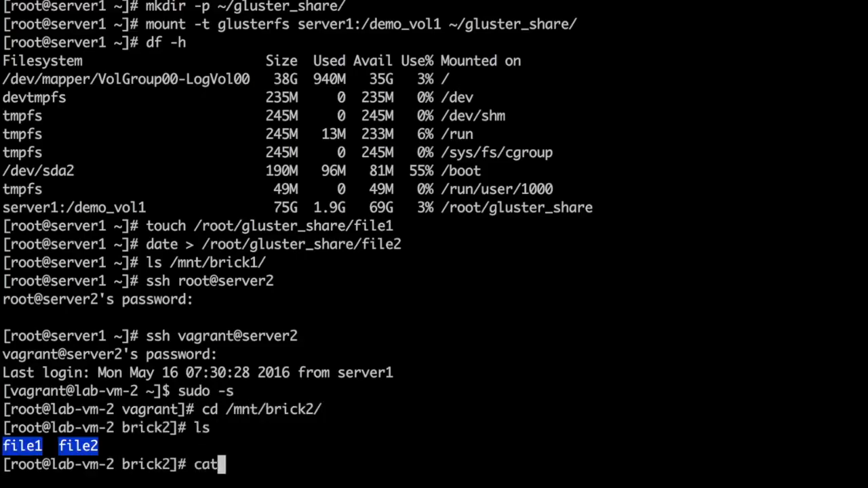
- Show file2's date contents, then exit back to server1 and clear the screen
text(file2)
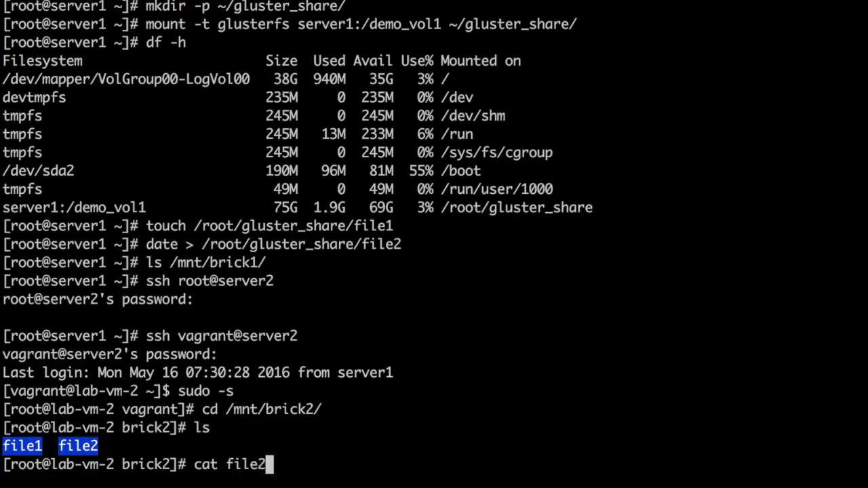
key(Return)
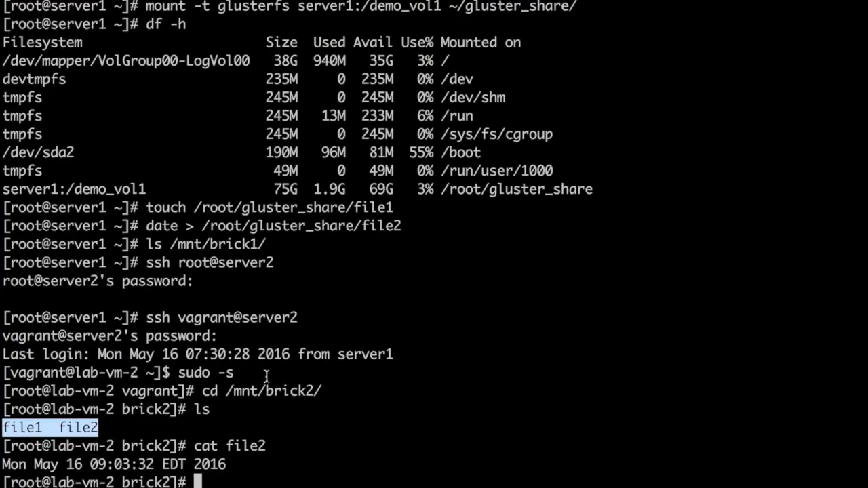
double_click(252, 6)
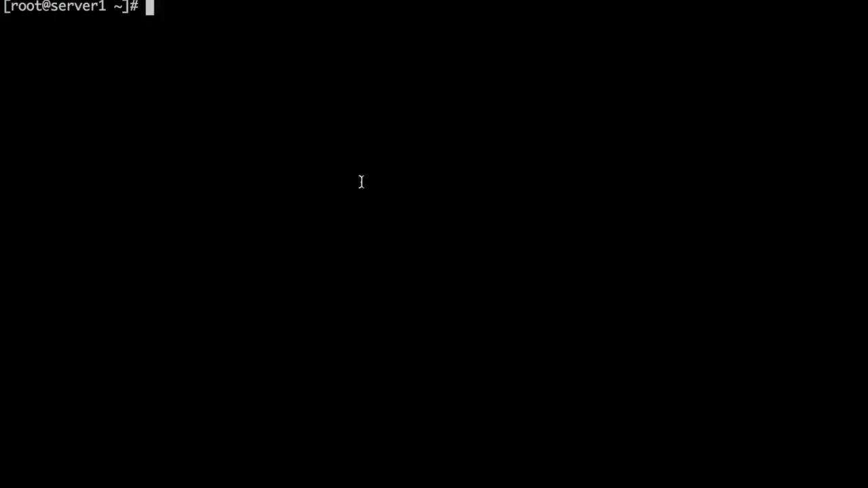
key(Return)
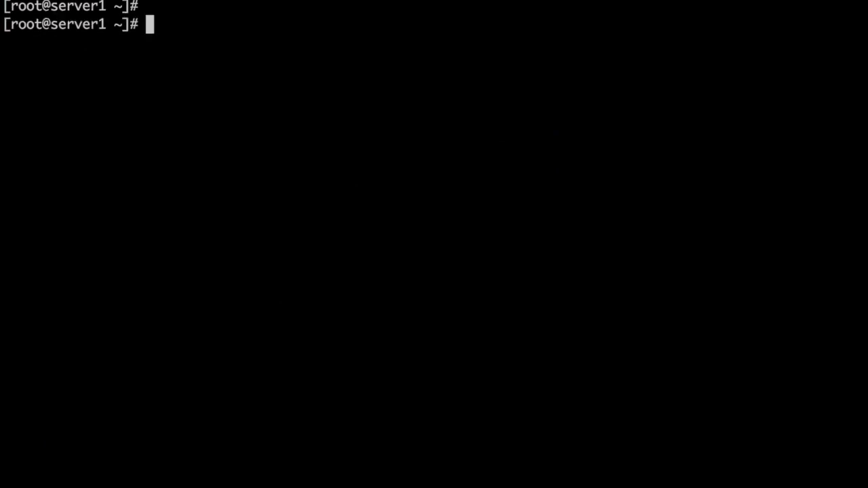
text(se)
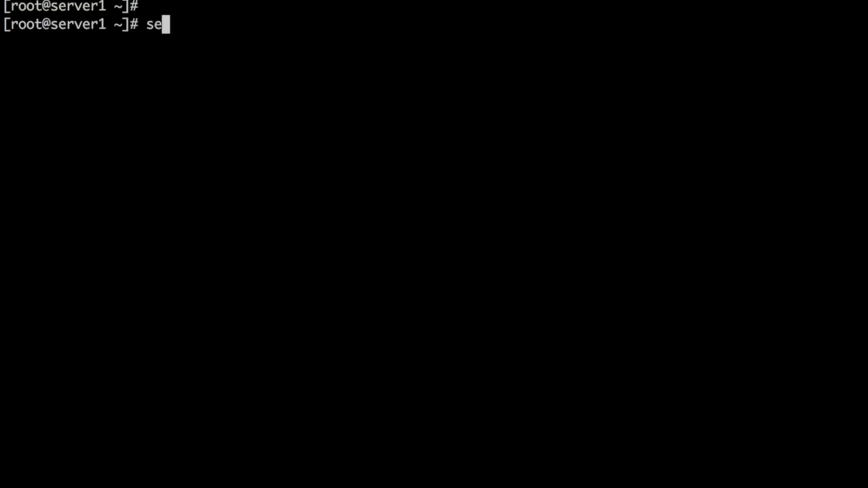